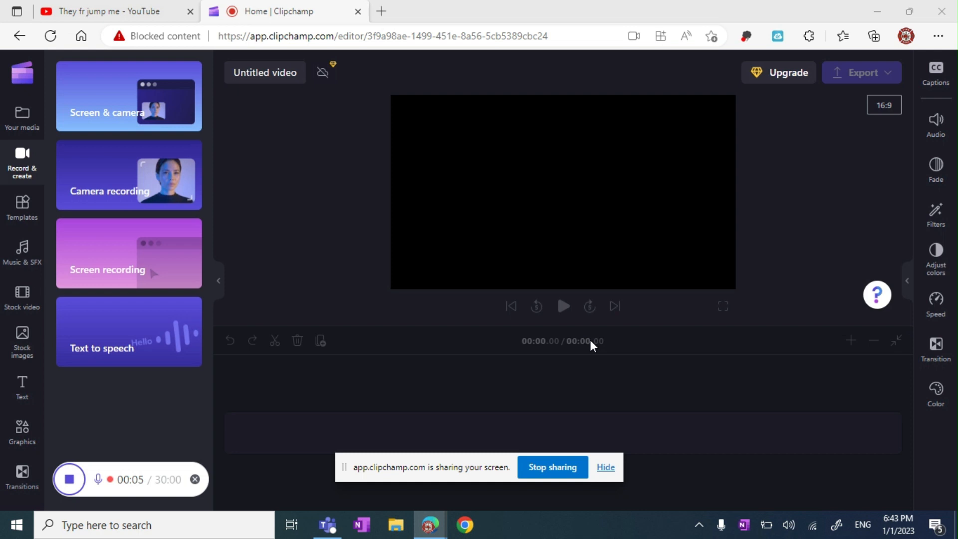
mouse_move(593, 280)
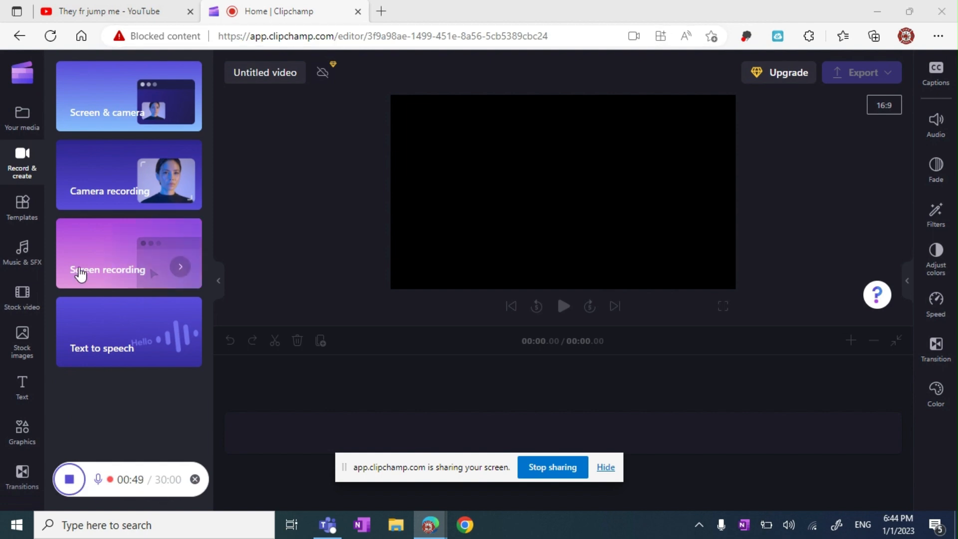
click(115, 11)
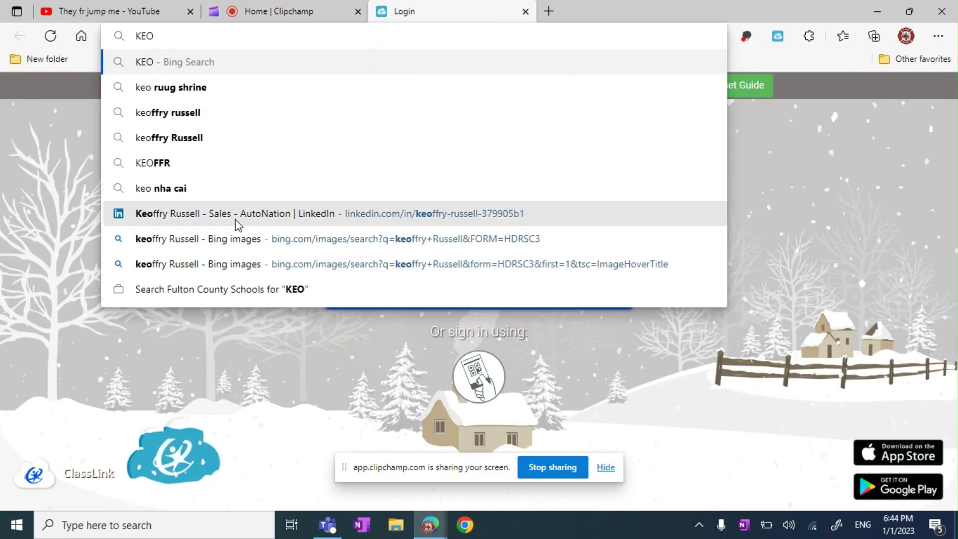
click(198, 239)
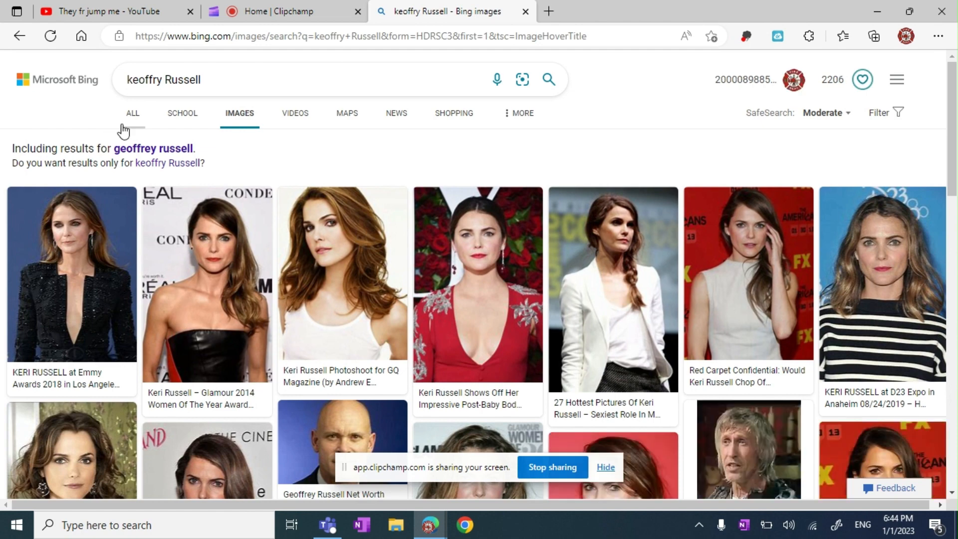
click(132, 113)
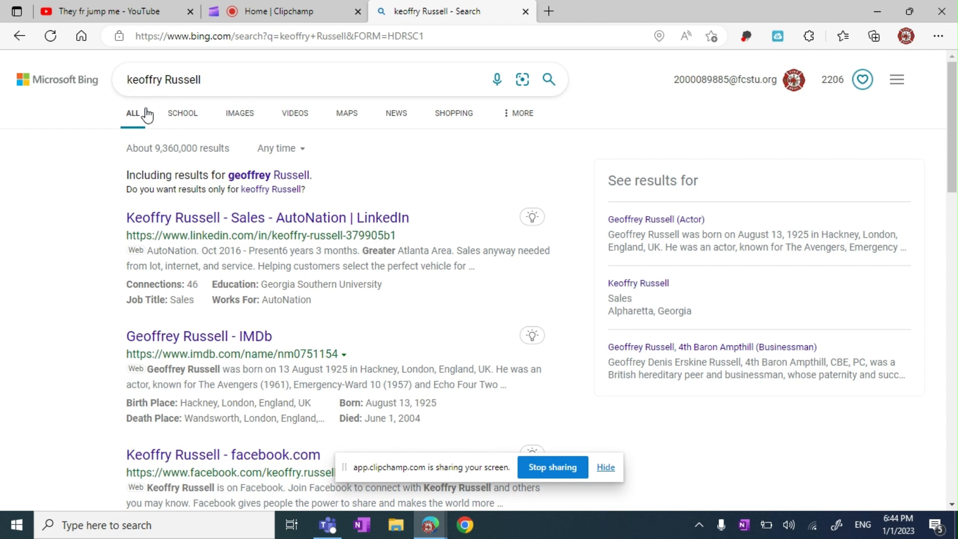
mouse_move(328, 301)
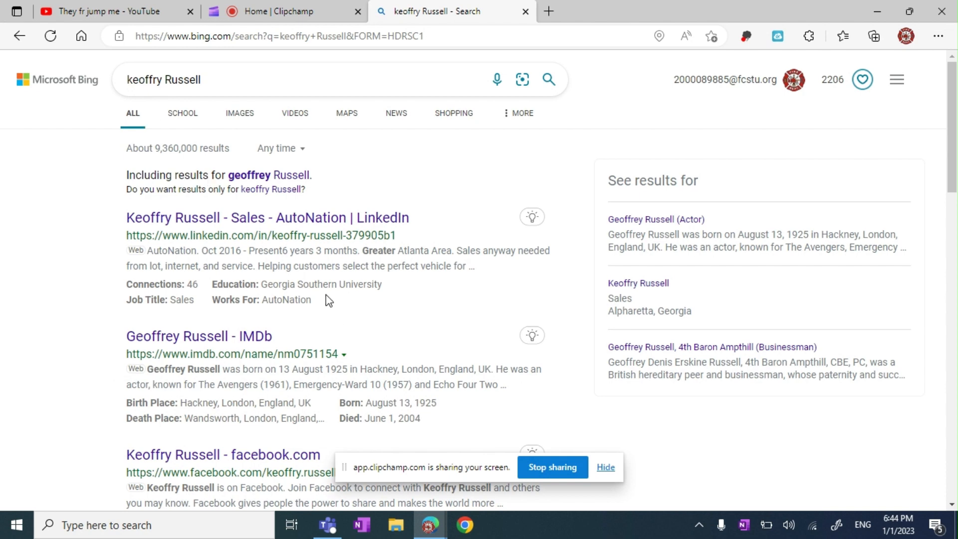
- Return to Clipchamp with the 1:09 clip on the timeline and start a second screen recording
click(284, 11)
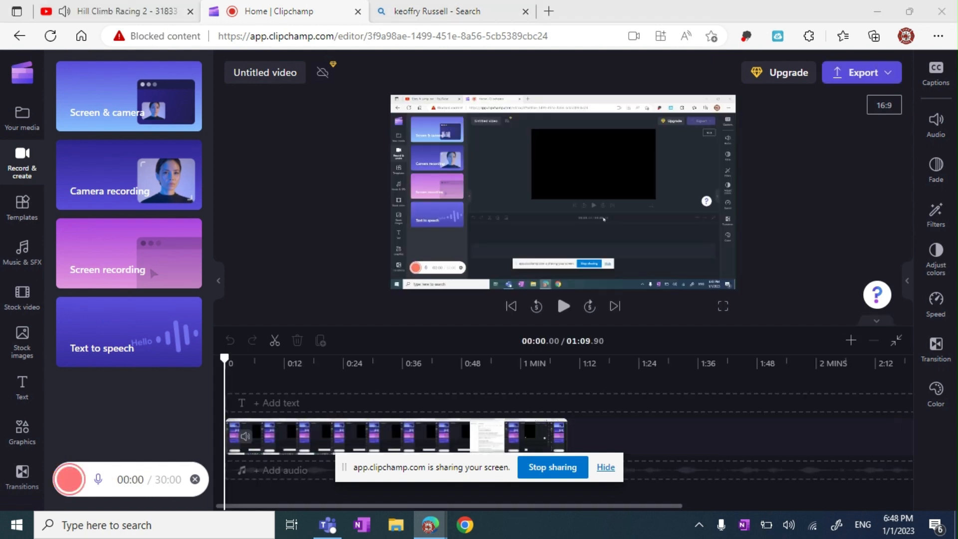
click(69, 480)
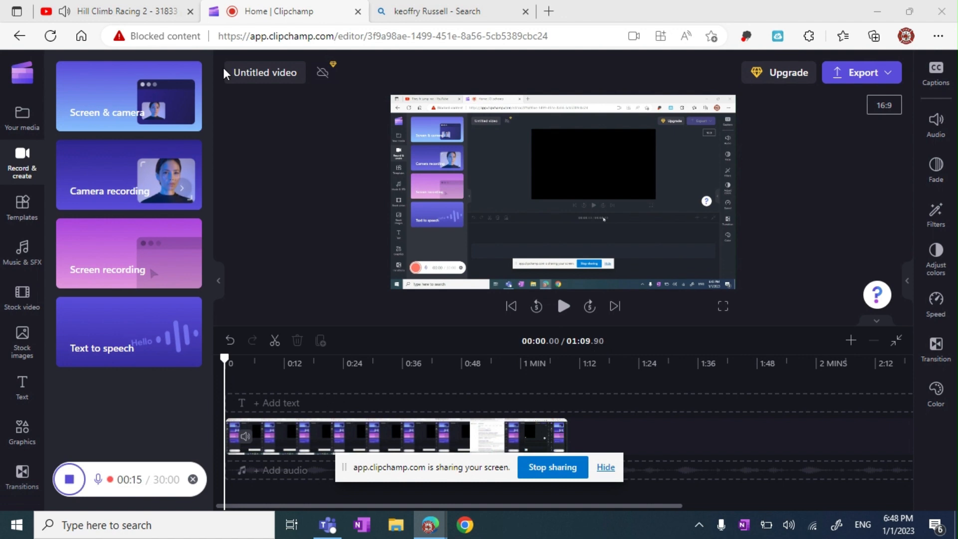
- Pause the Hill Climb Racing 2 YouTube video at 0:27 and bring Clipchamp back in front
click(116, 11)
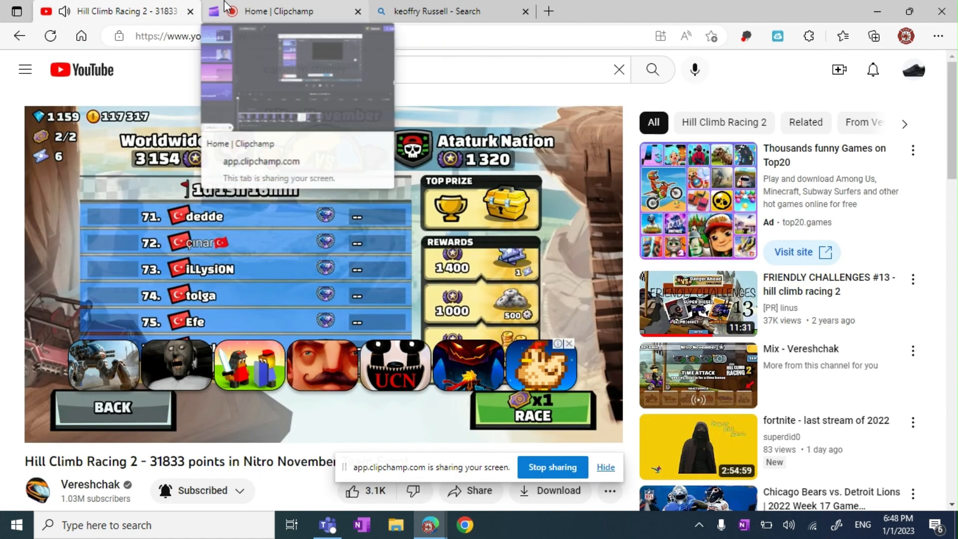
click(285, 11)
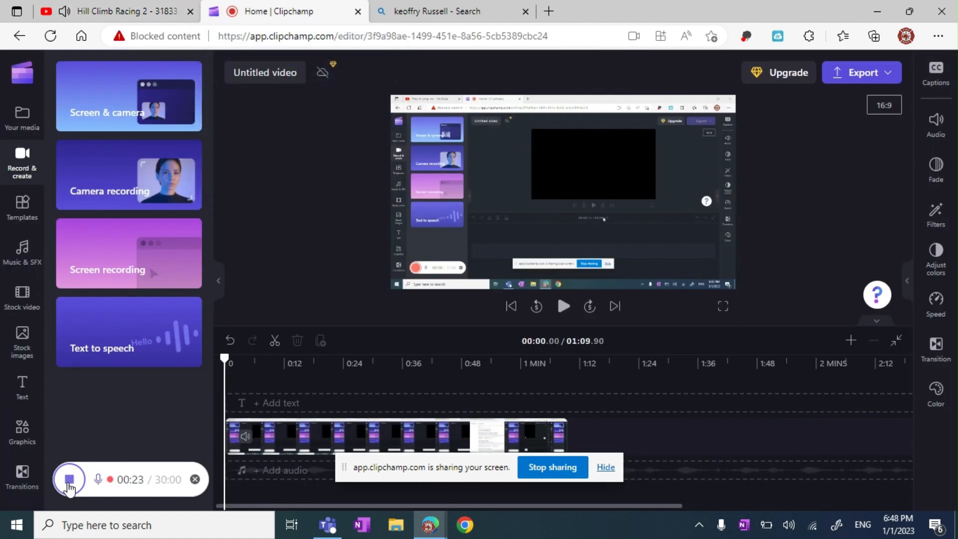
click(116, 11)
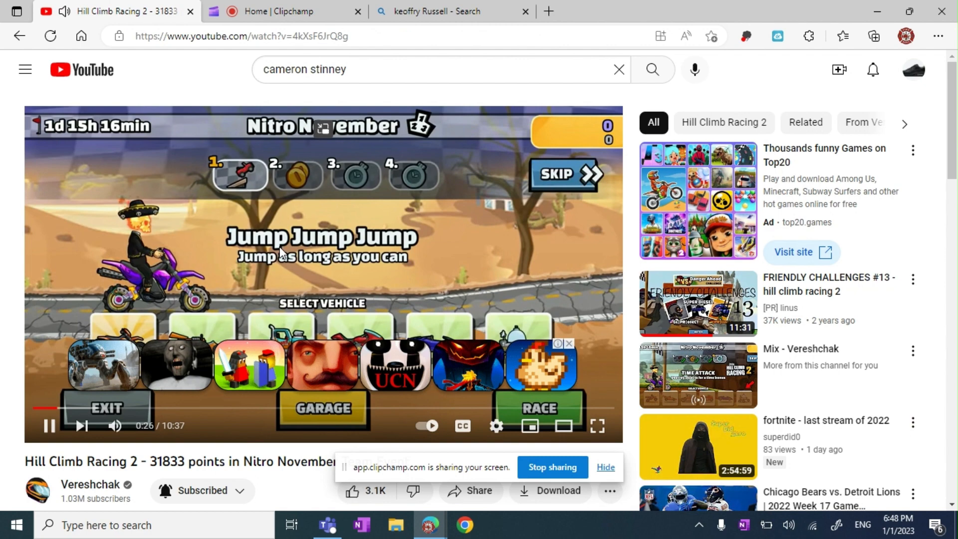
click(284, 11)
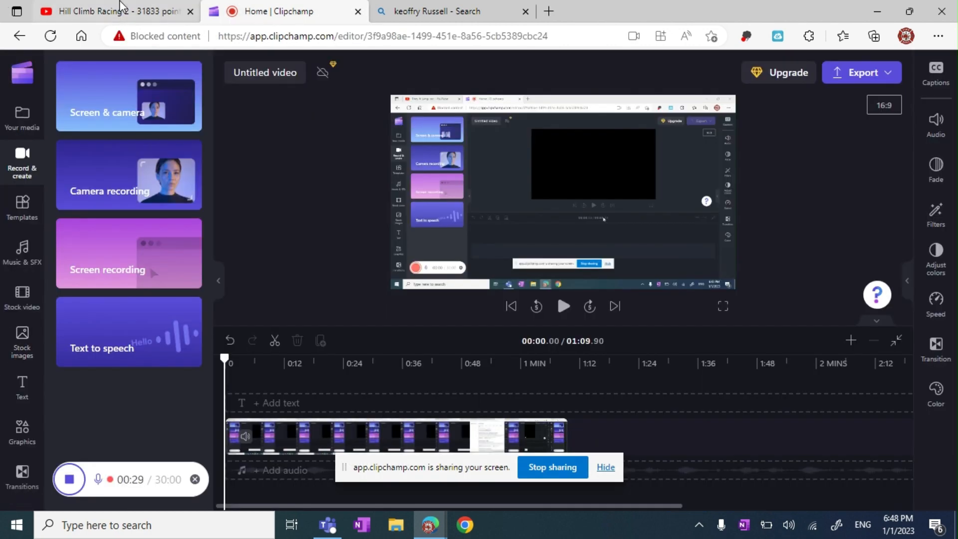
click(116, 11)
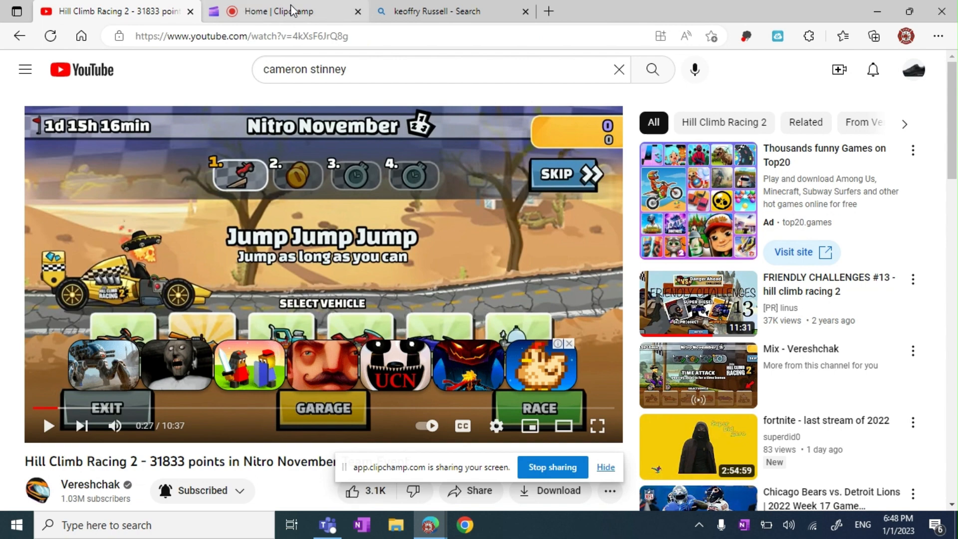
click(285, 11)
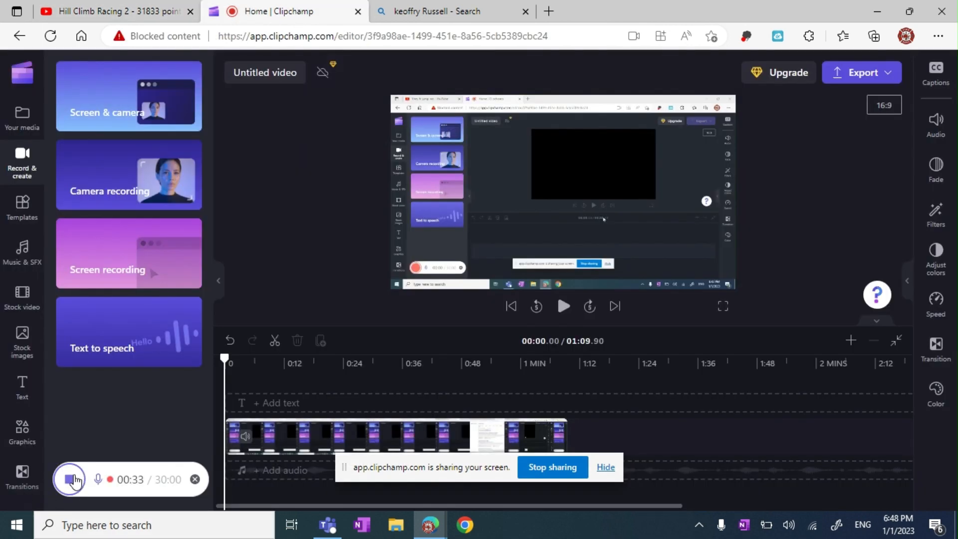